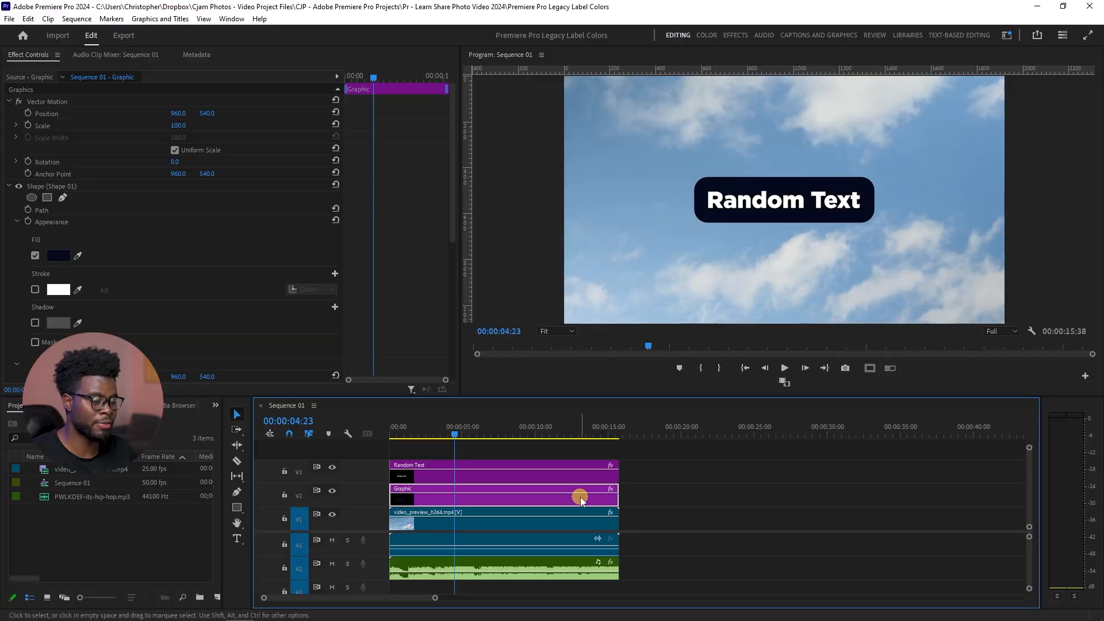
Step: Select the linked video clip and the PWLKDEF-its-hip-hop.mp3 music clip, then open the Labels preferences
left_click(493, 518)
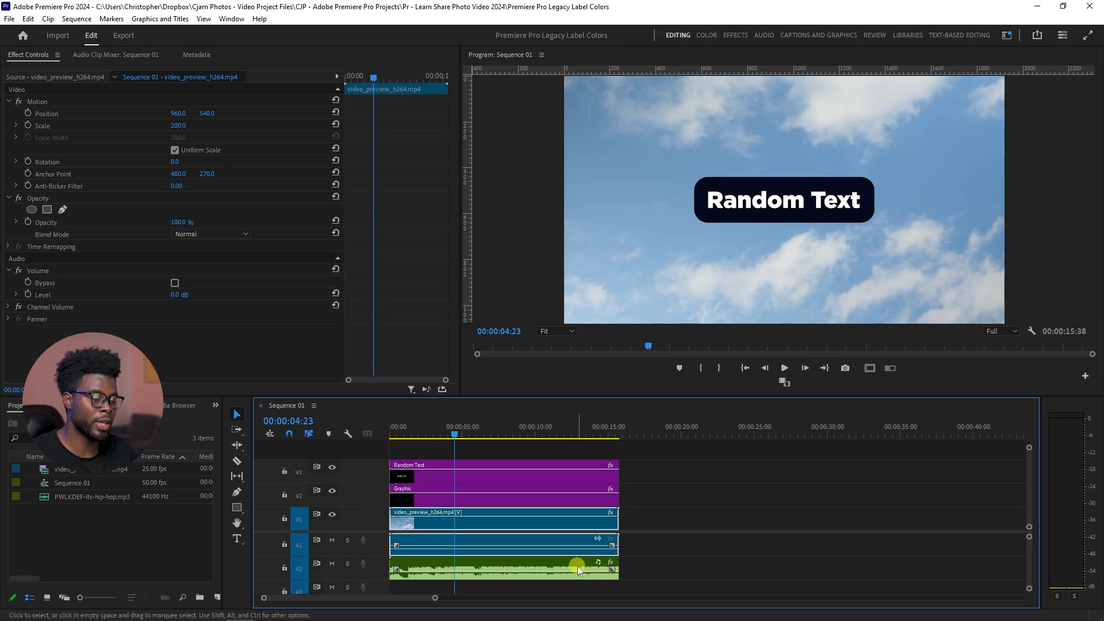
left_click(504, 569)
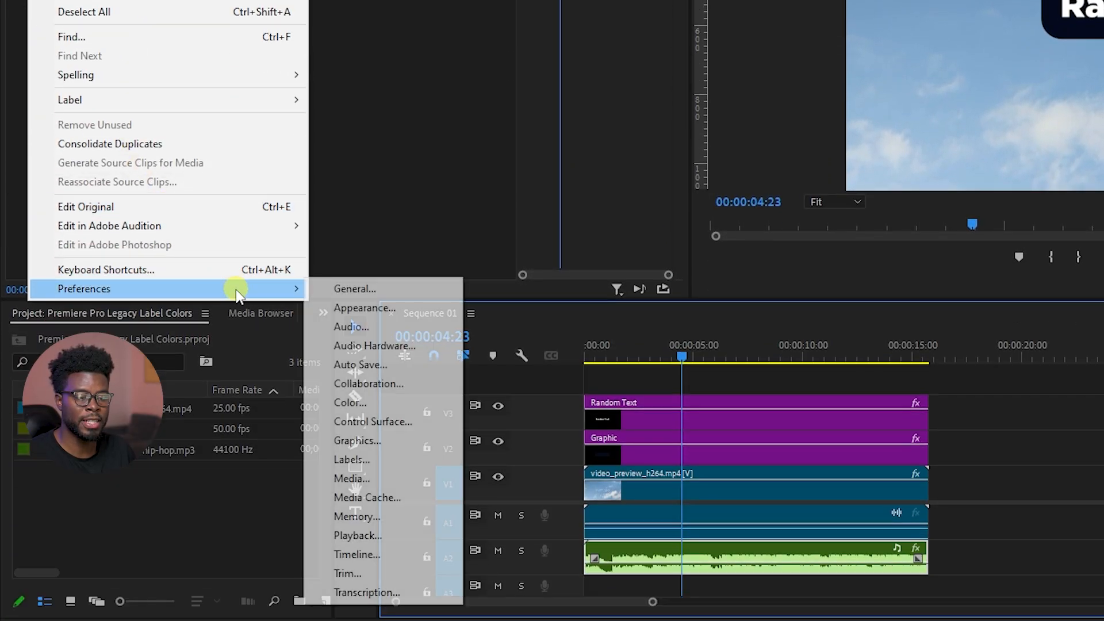
left_click(352, 459)
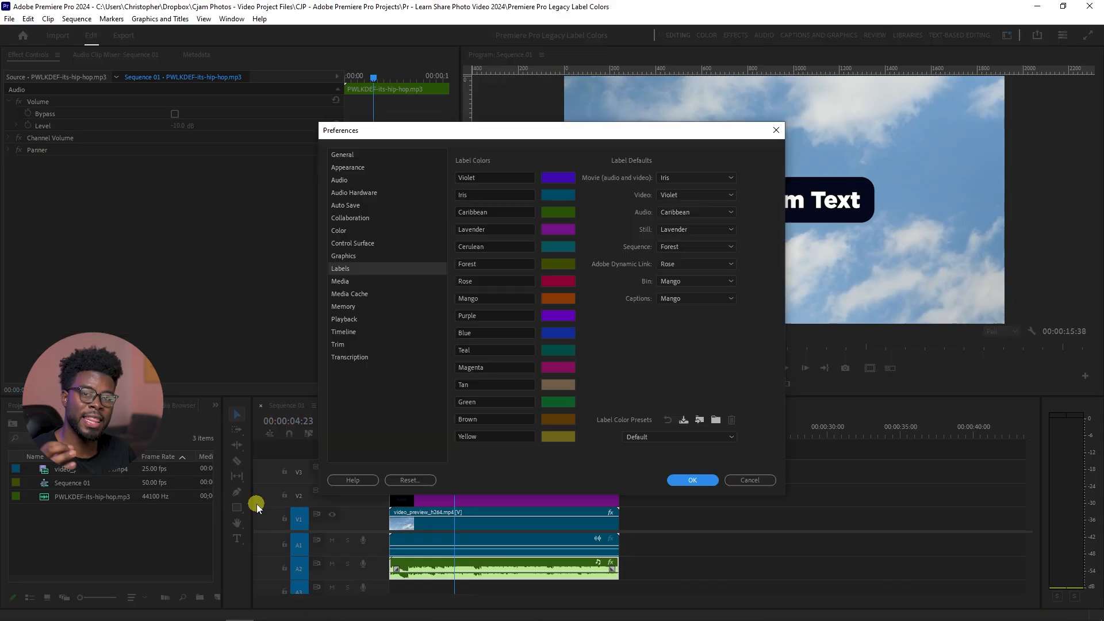
mouse_move(292, 458)
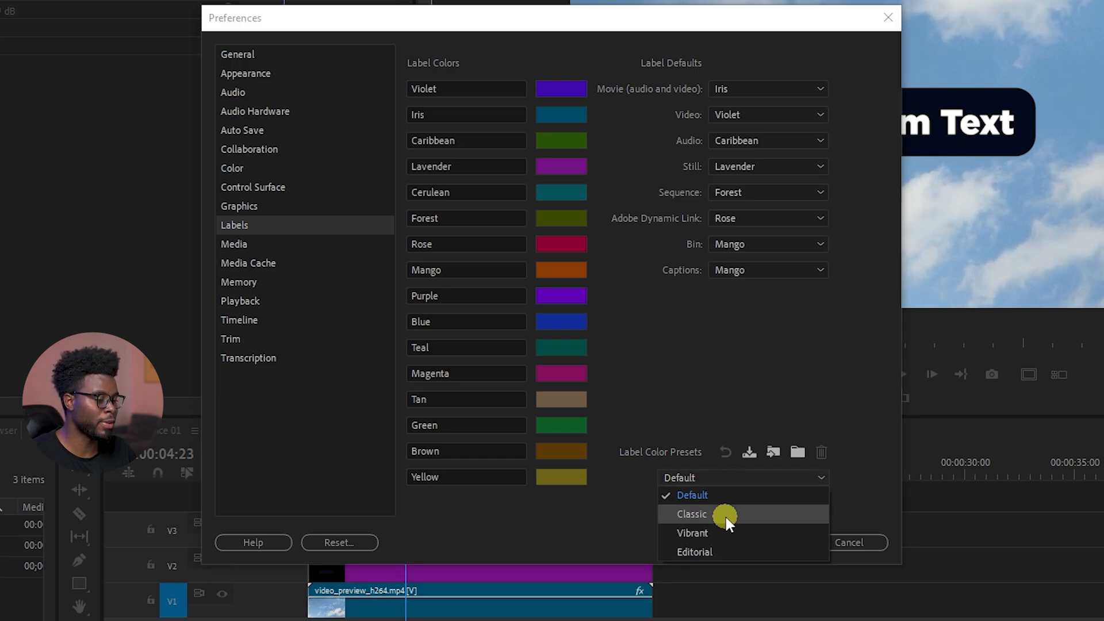
Step: Try the Classic and Vibrant label color presets, then confirm the Labels preferences
left_click(690, 514)
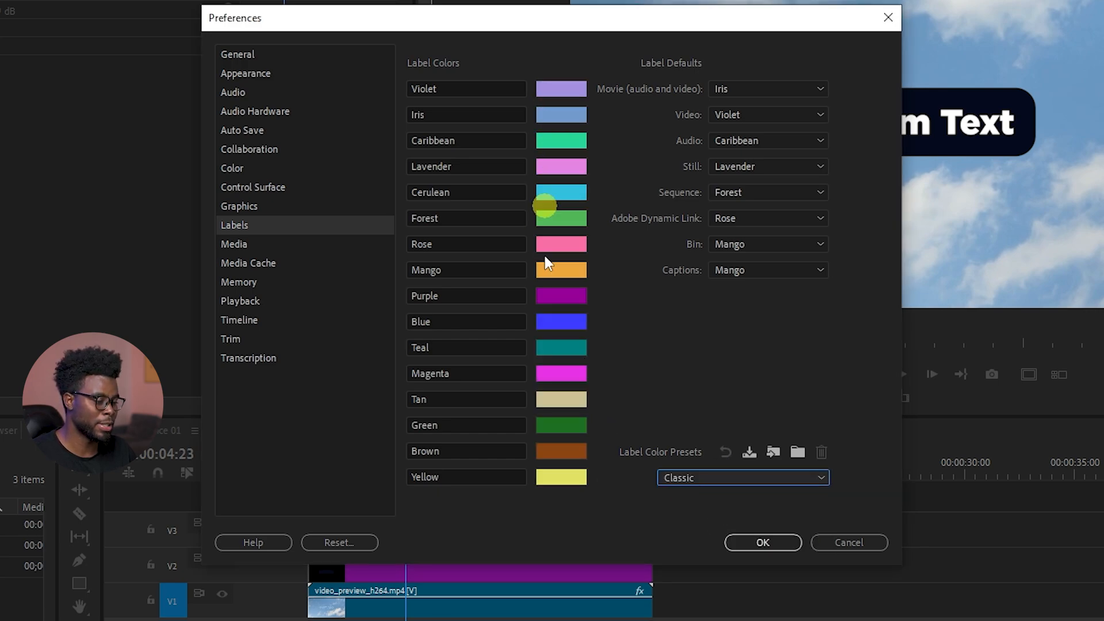
left_click(742, 478)
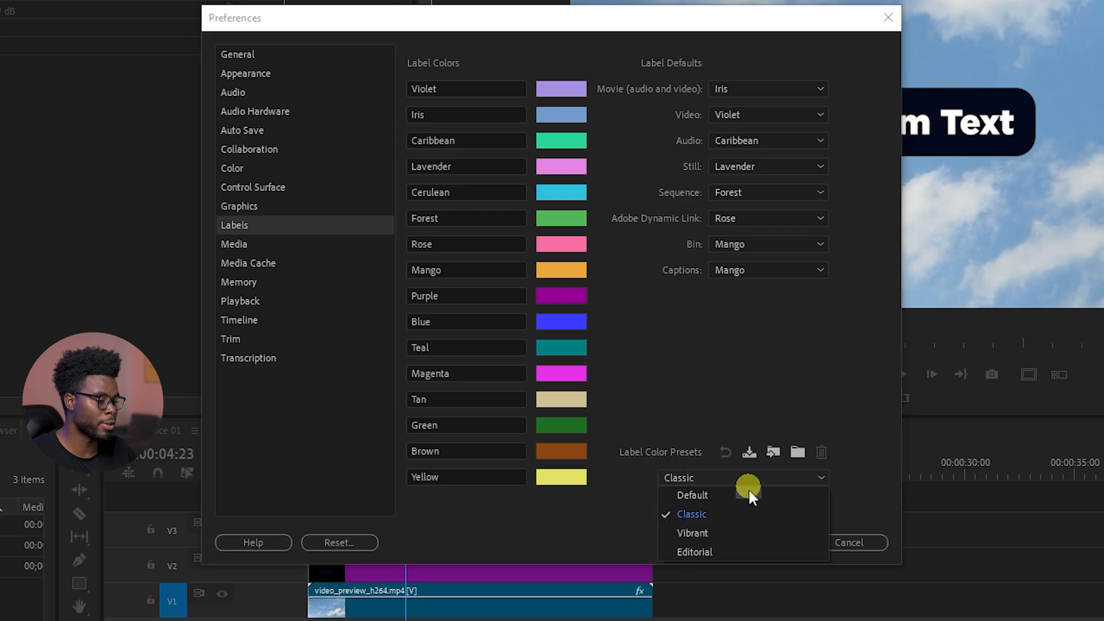
left_click(692, 532)
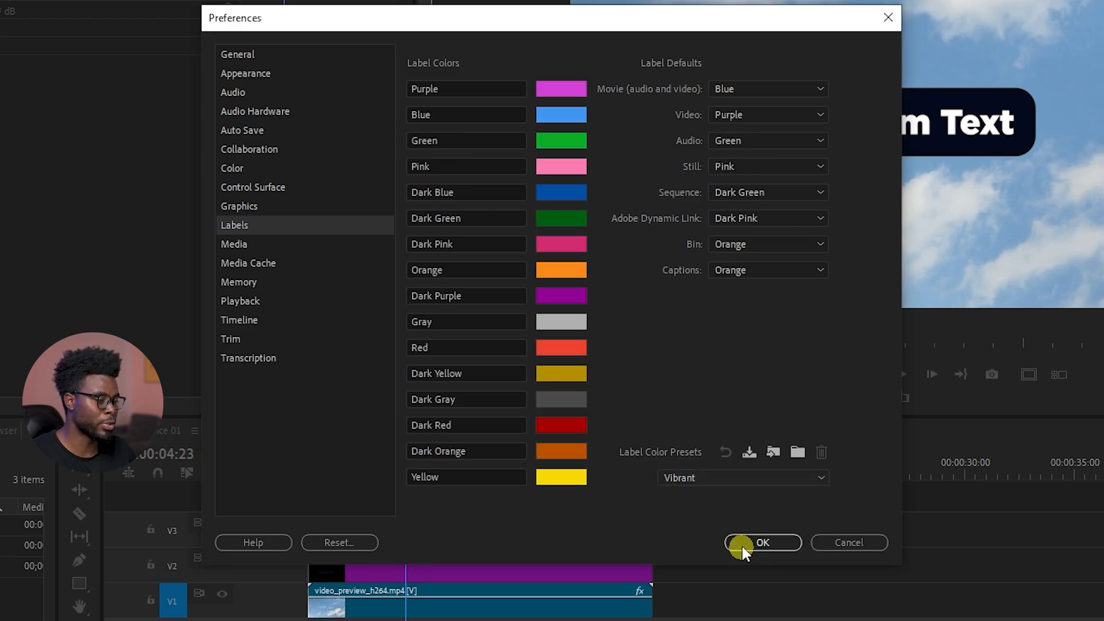
left_click(742, 477)
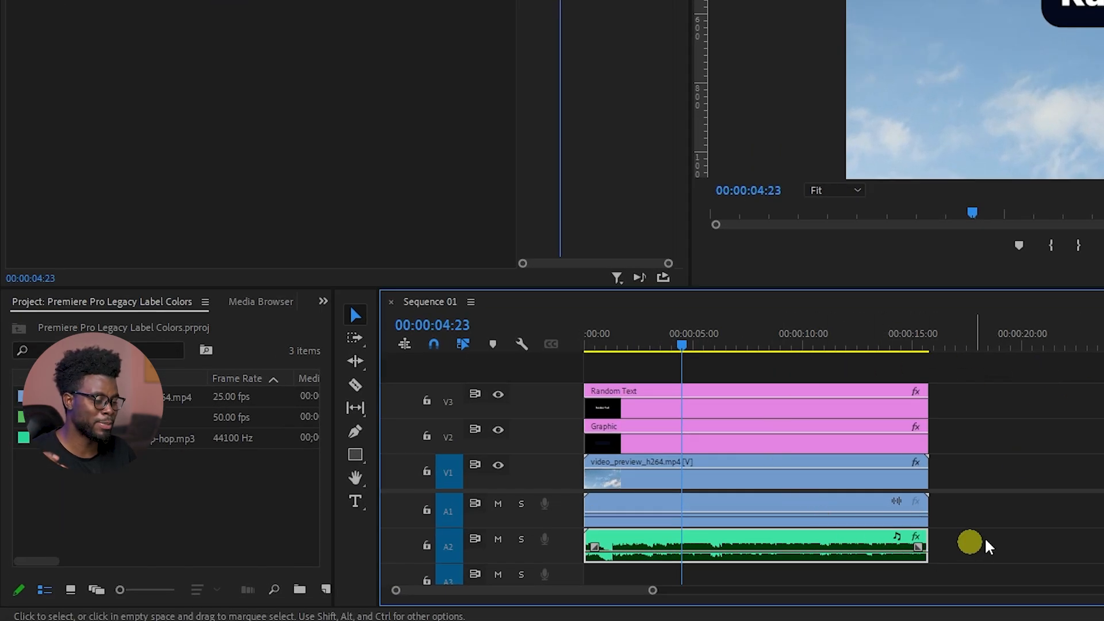
mouse_move(1028, 426)
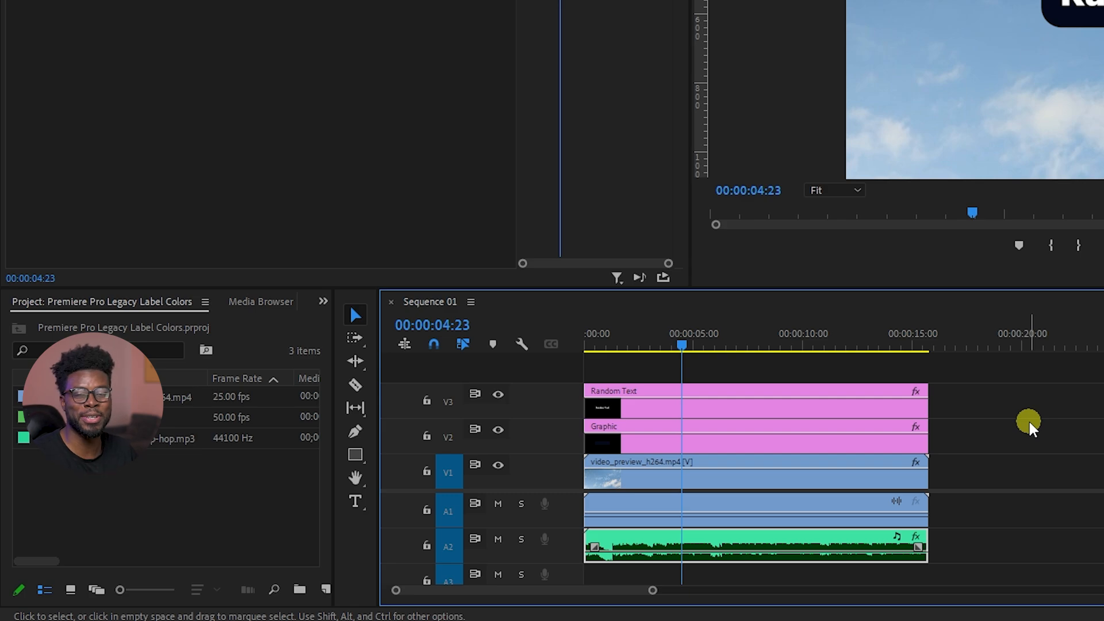